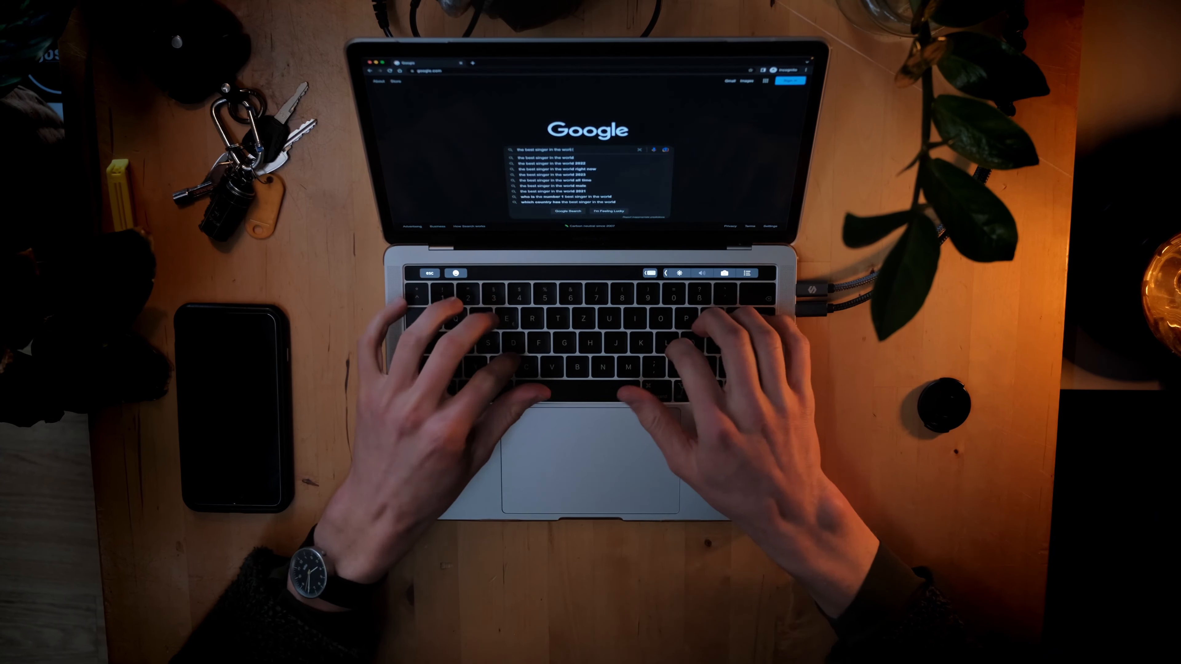
{"action": "key", "text": "Return"}
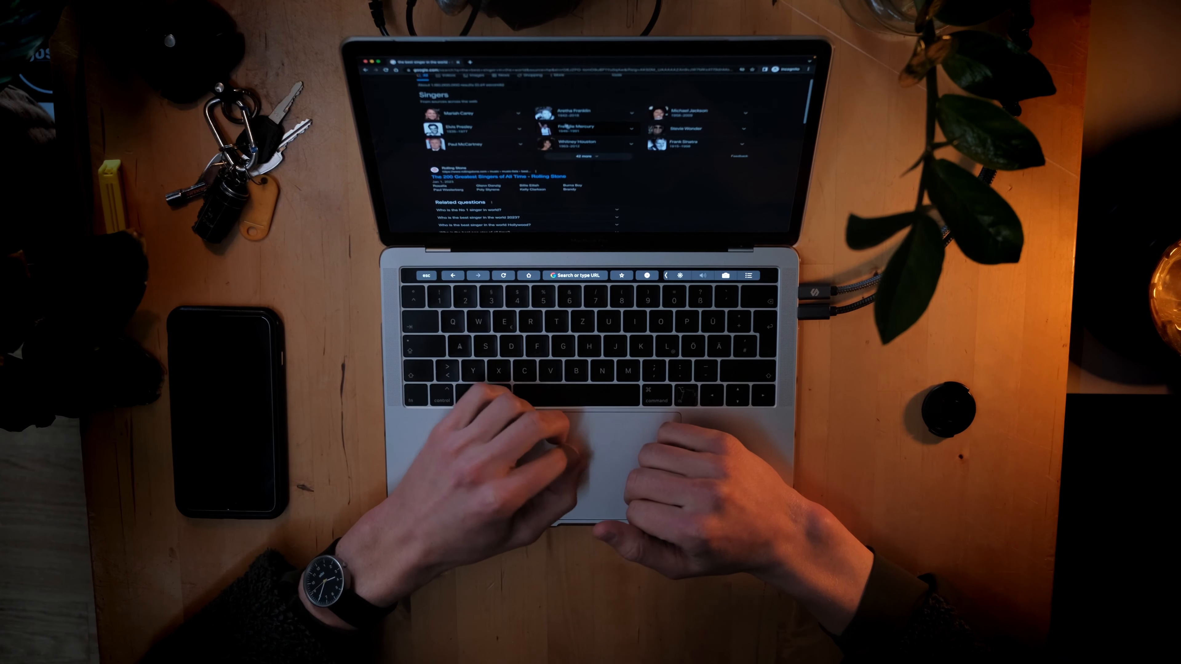
{"action": "left_click", "coordinate": [467, 113]}
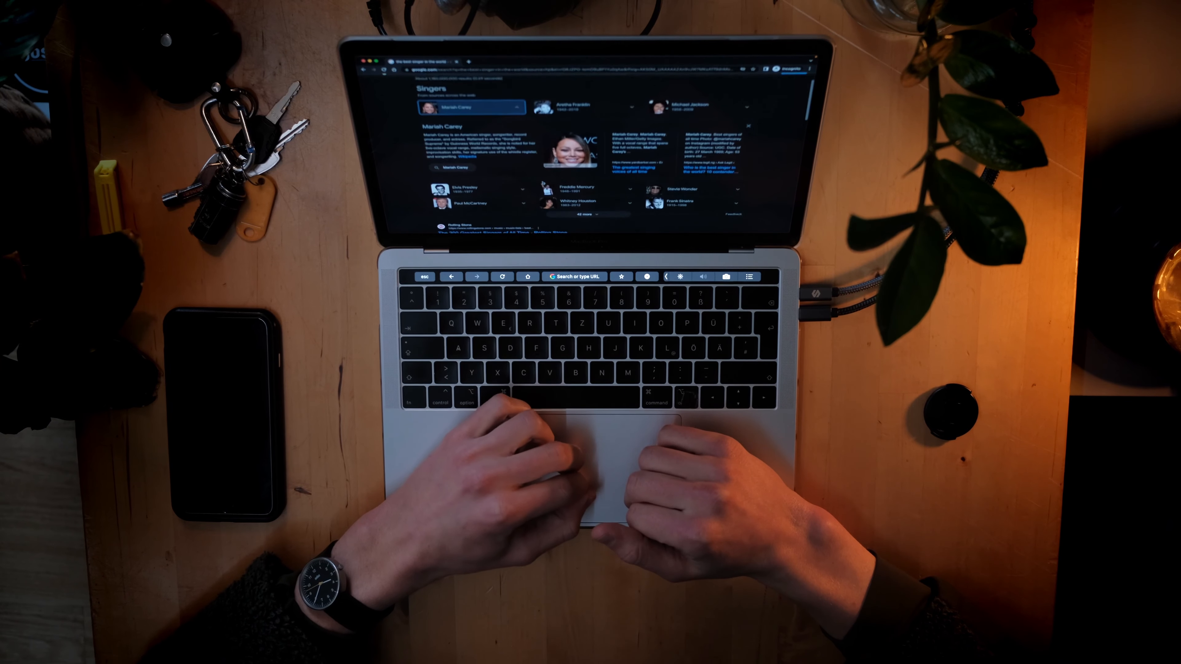
{"action": "scroll", "scroll_direction": "down", "scroll_amount": 3}
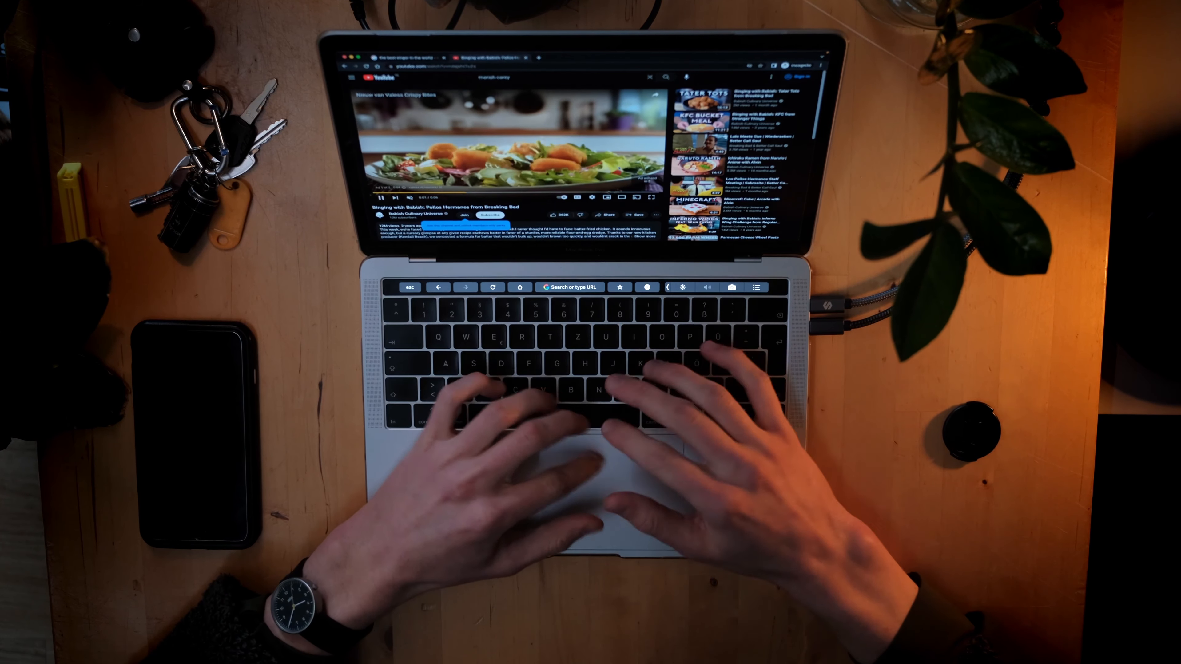
{"action": "scroll", "scroll_direction": "down", "scroll_amount": 3}
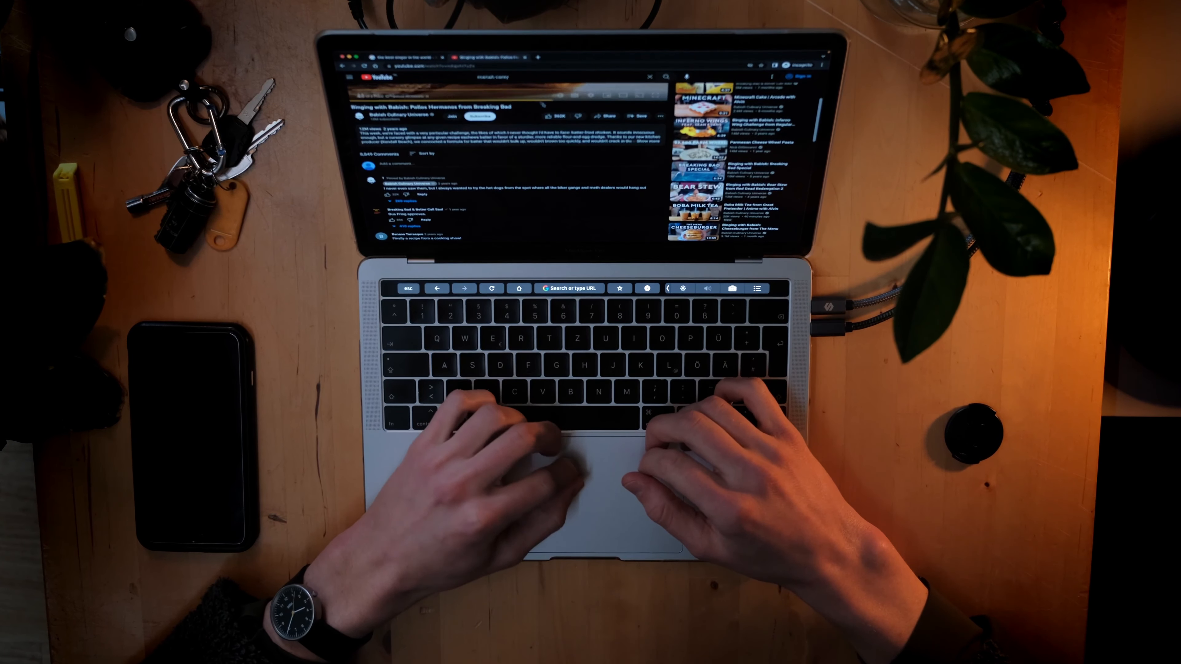
{"action": "scroll", "scroll_direction": "down", "scroll_amount": 3}
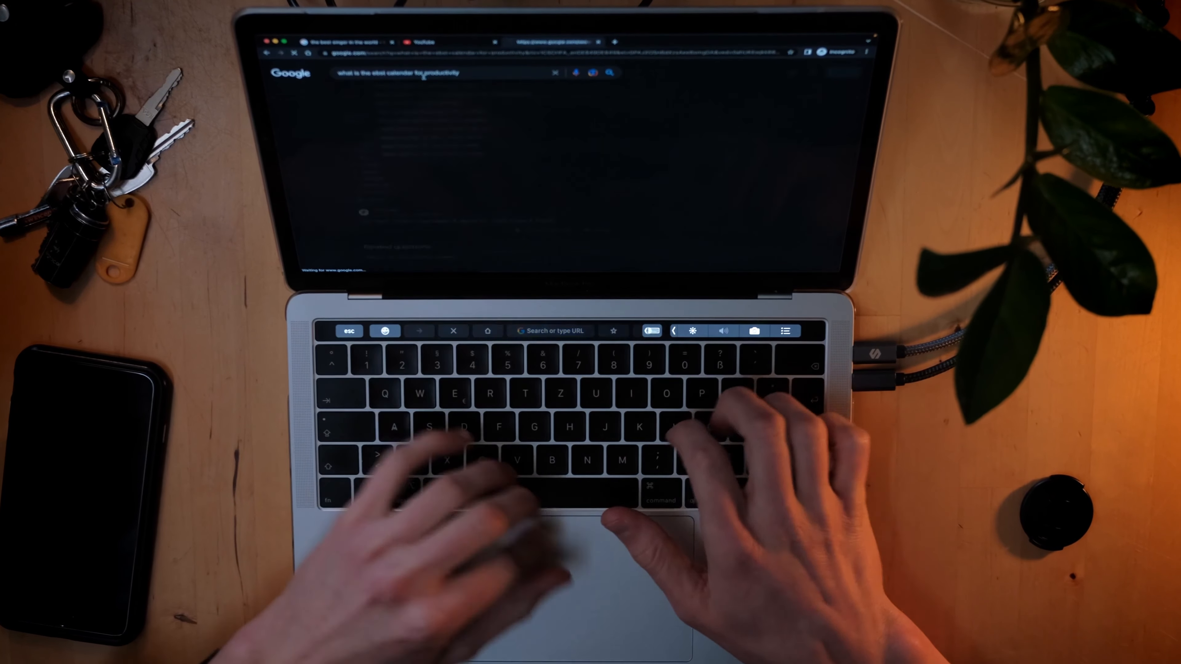
{"action": "key", "text": "Return"}
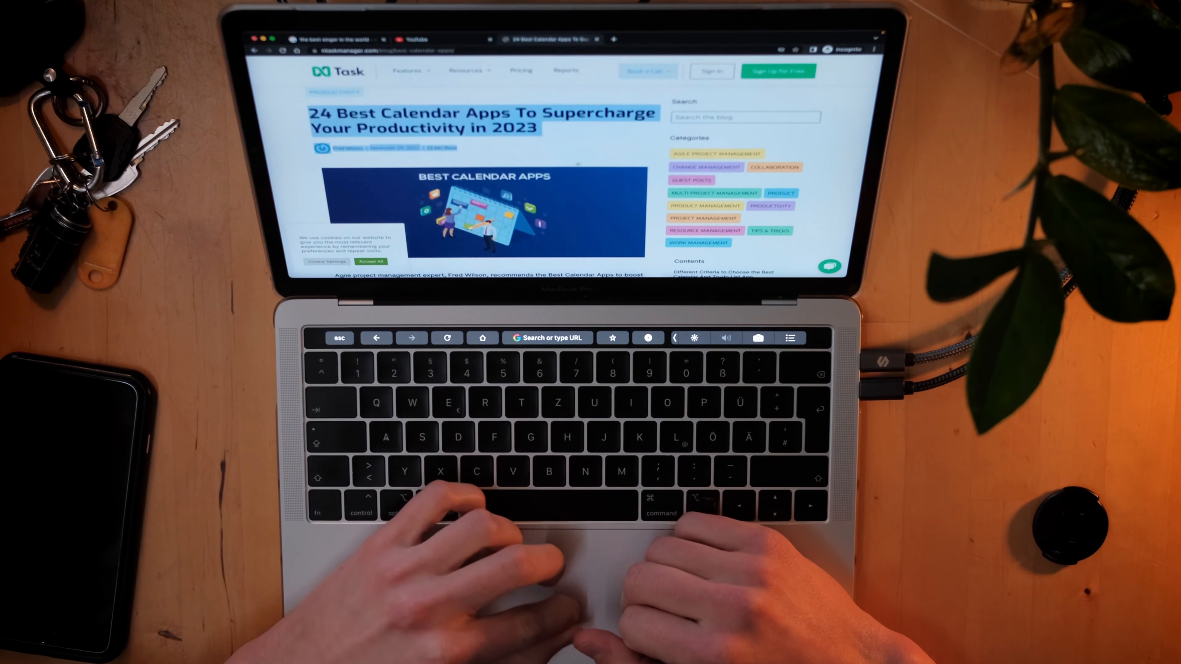
{"action": "scroll", "scroll_direction": "down", "scroll_amount": 3}
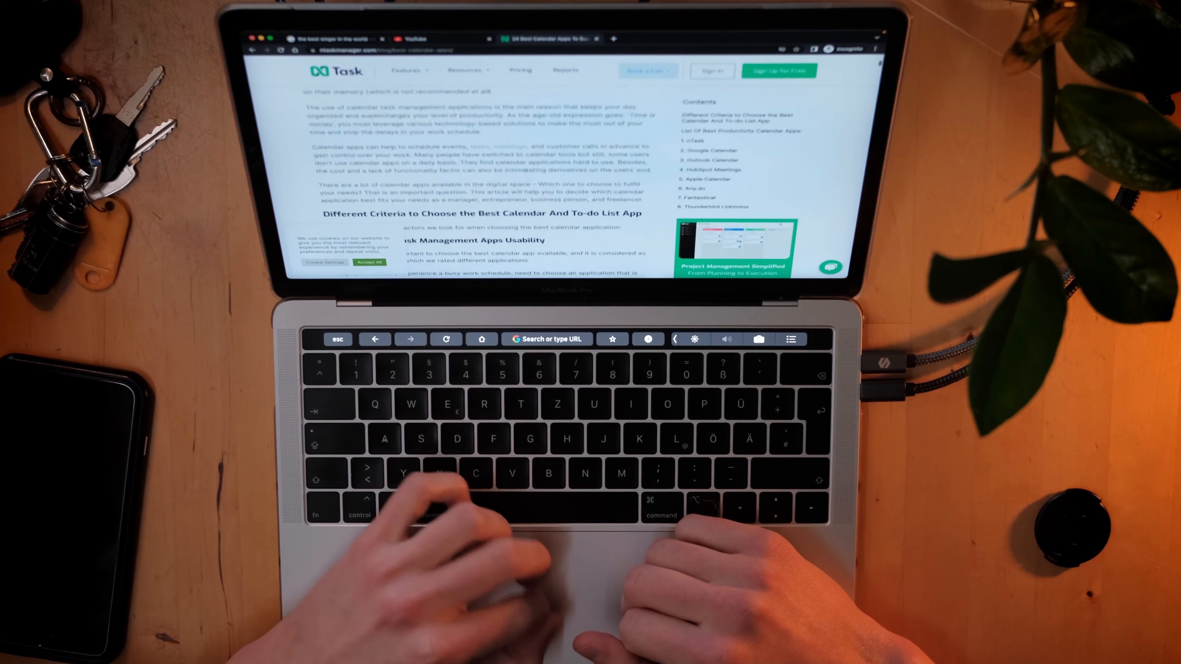